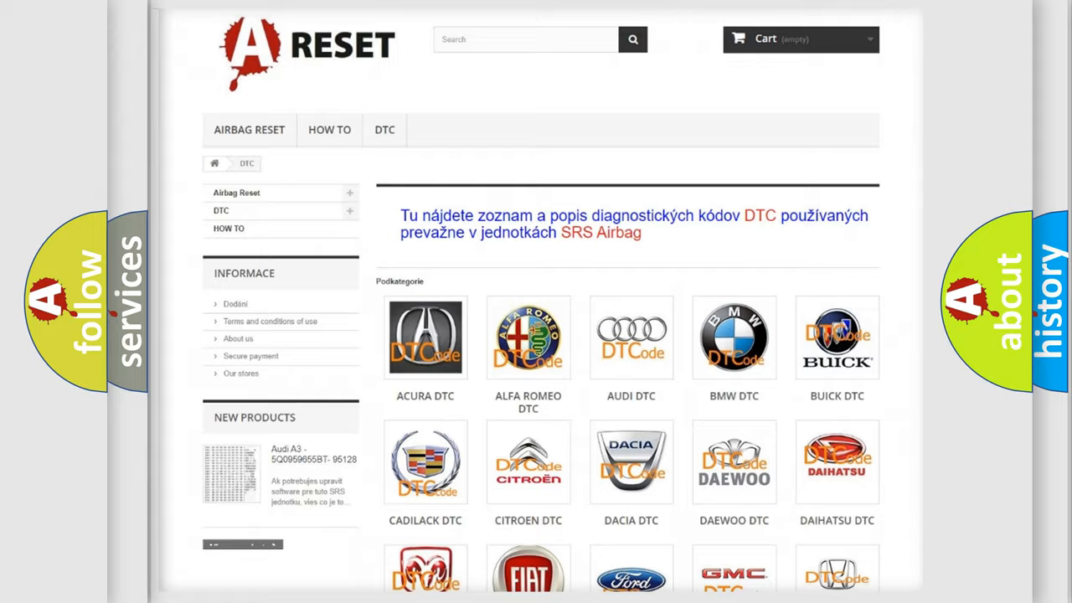
Step: Show the FIAT DTC list from the brand grid and bring code C2100 into view
scroll("down", 3)
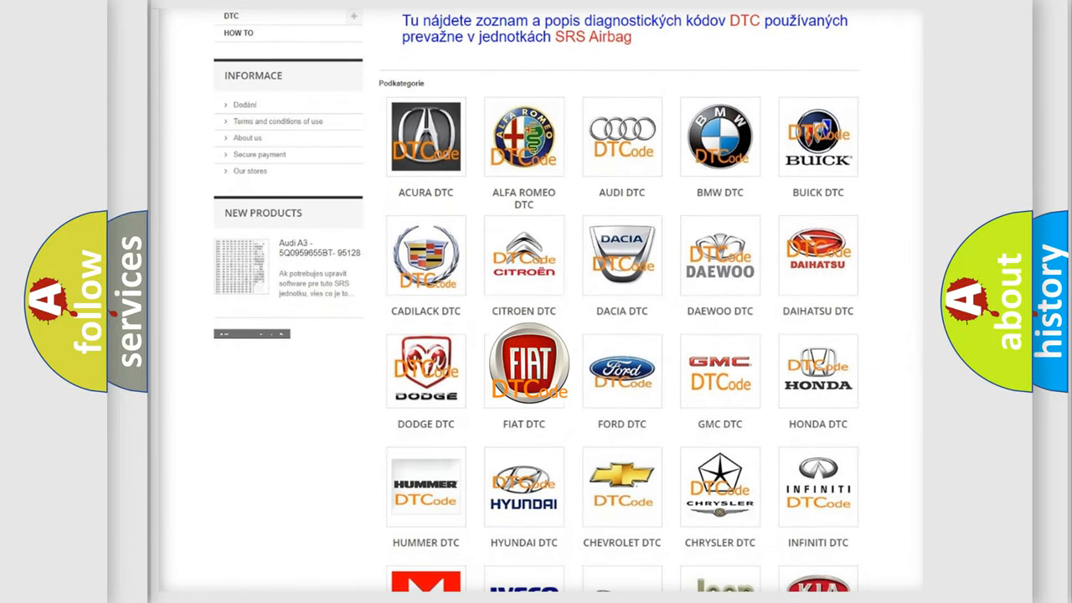
left_click(522, 368)
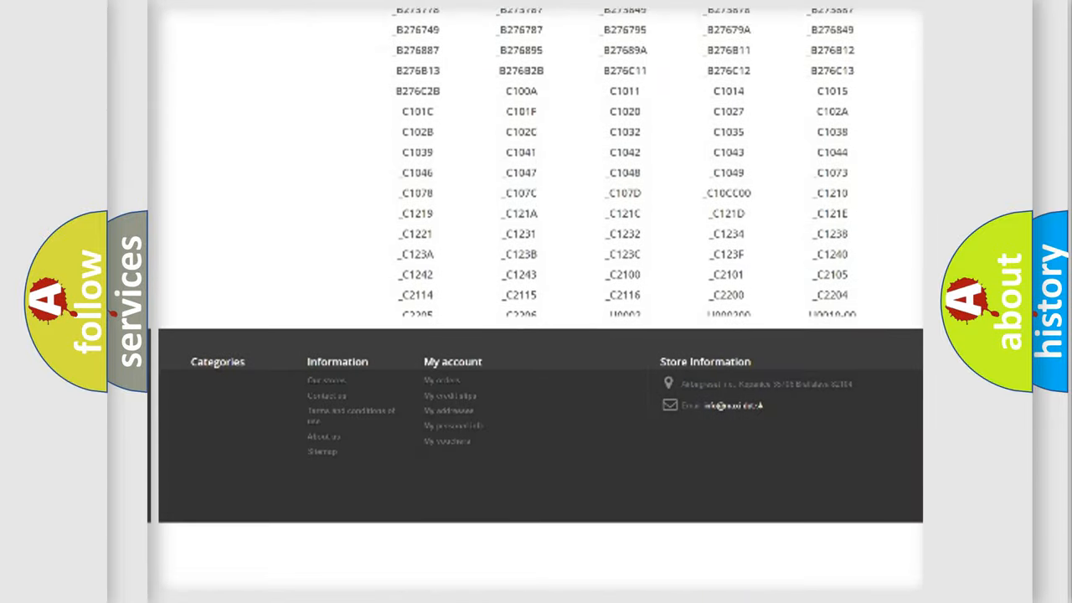
scroll("down", 3)
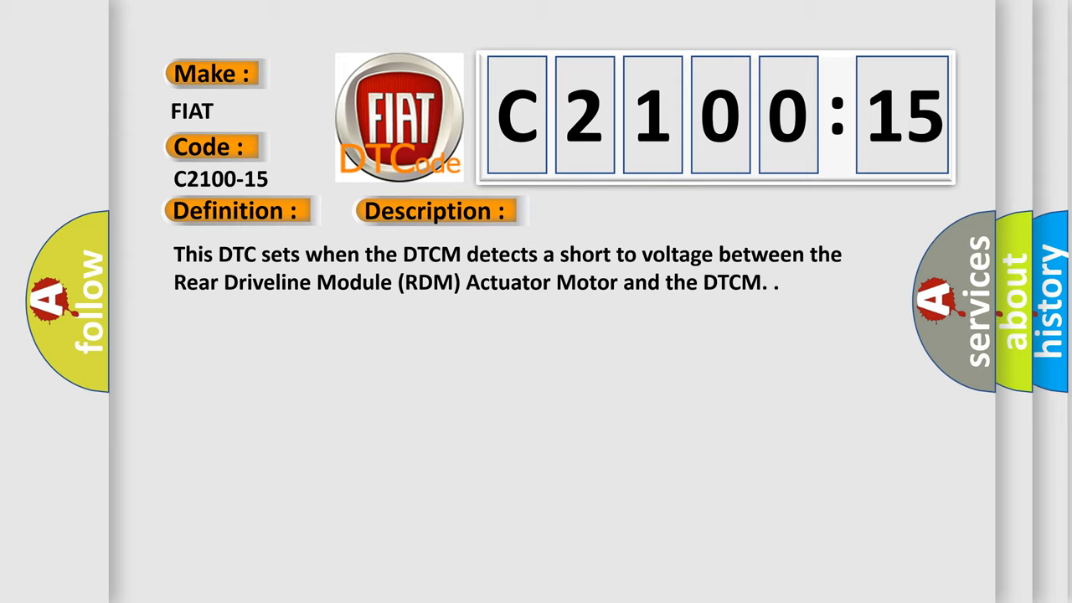
Step: Advance from the Description slide to the Cause slide: circuit short to battery or open
left_click(616, 211)
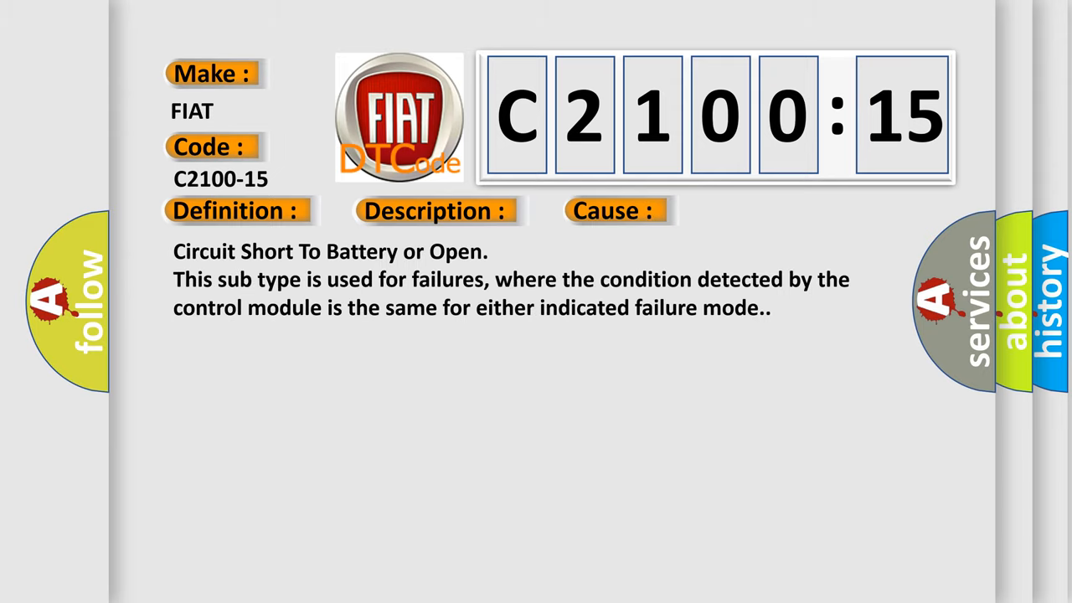